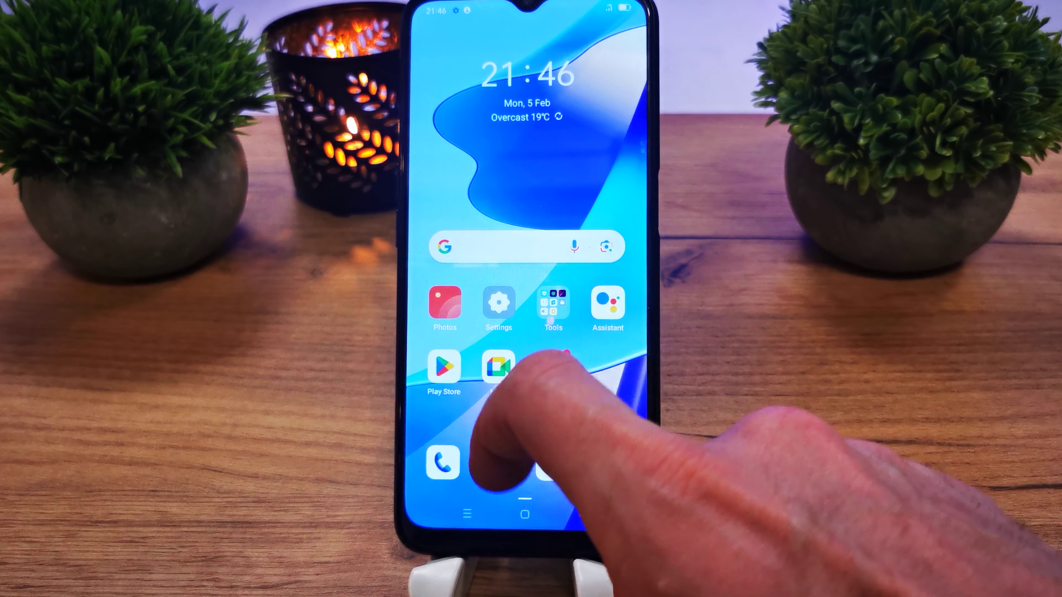
Launch the Settings app from the home screen
{"action": "left_click", "coordinate": [498, 301]}
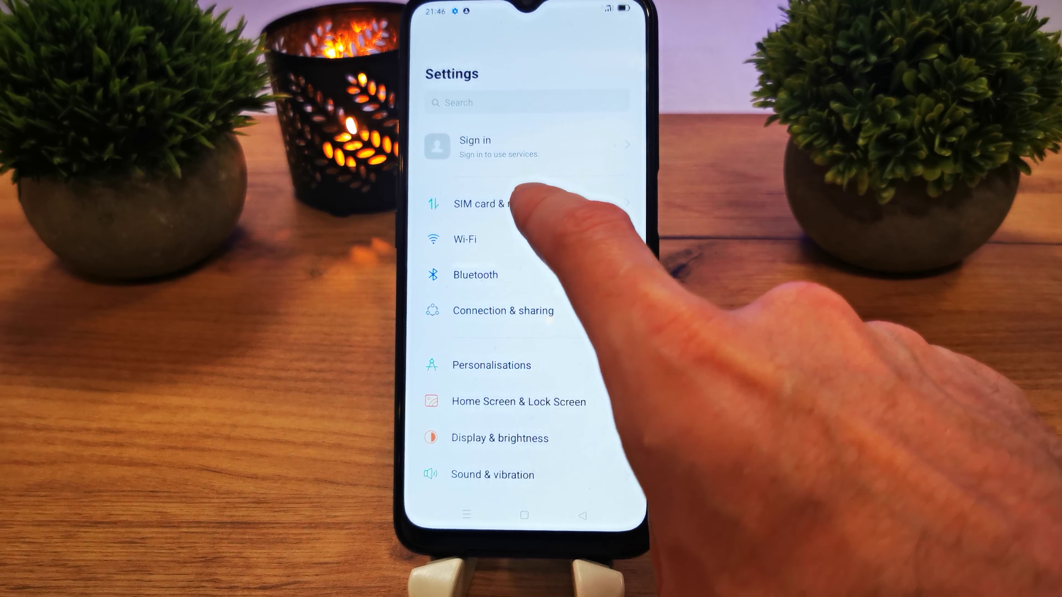
Go to 'SIM card & mobile data' and enable Mobile Data
{"action": "left_click", "coordinate": [483, 204]}
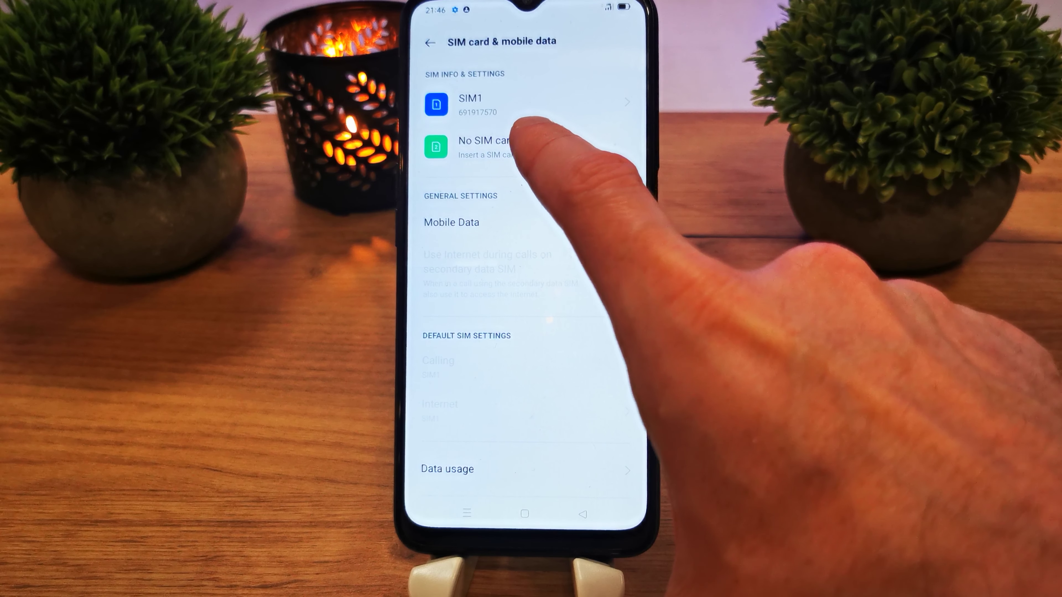
{"action": "left_click", "coordinate": [617, 220]}
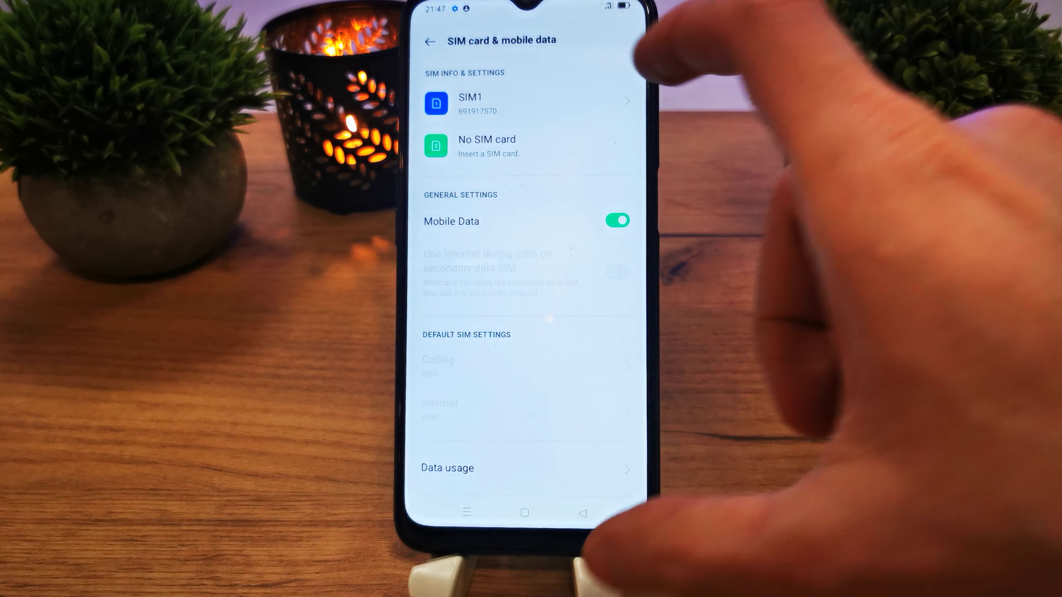
Enter SIM1's 'SIM info & settings' and turn the Data roaming toggle on
{"action": "left_click", "coordinate": [615, 220]}
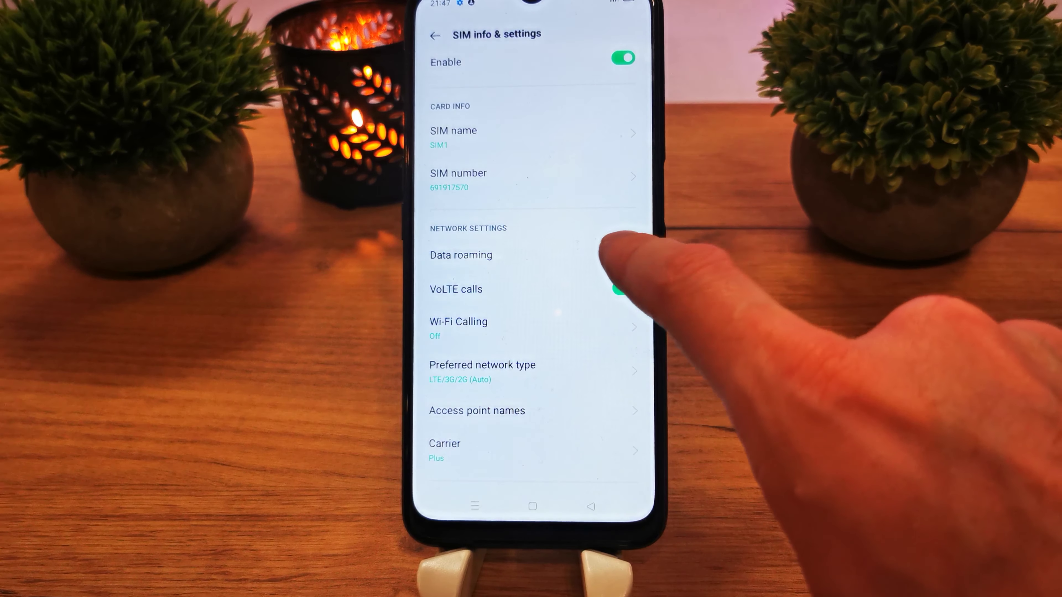
{"action": "left_click", "coordinate": [625, 252]}
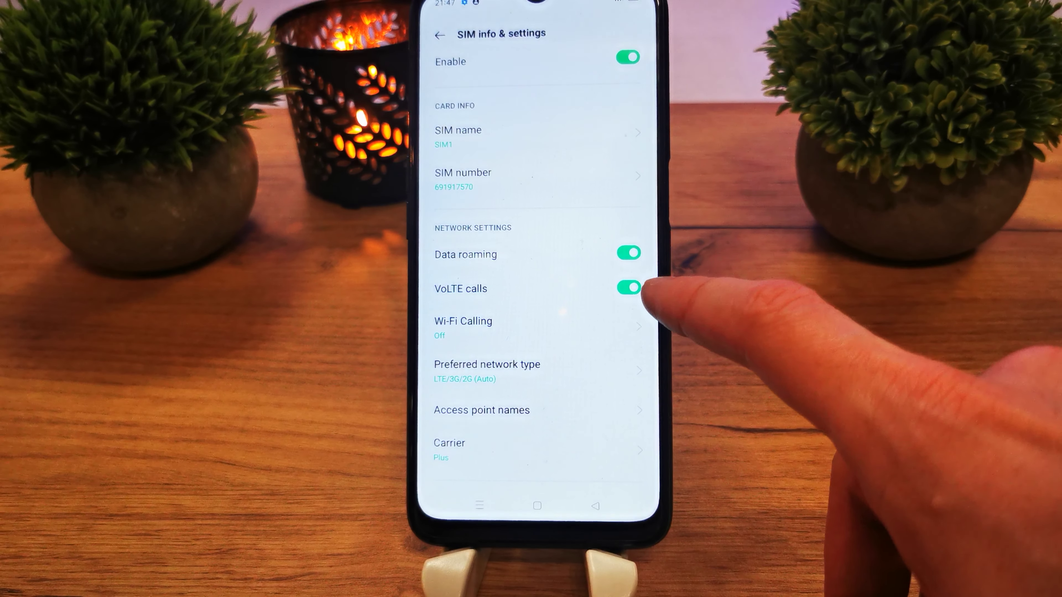
{"action": "left_click", "coordinate": [626, 288]}
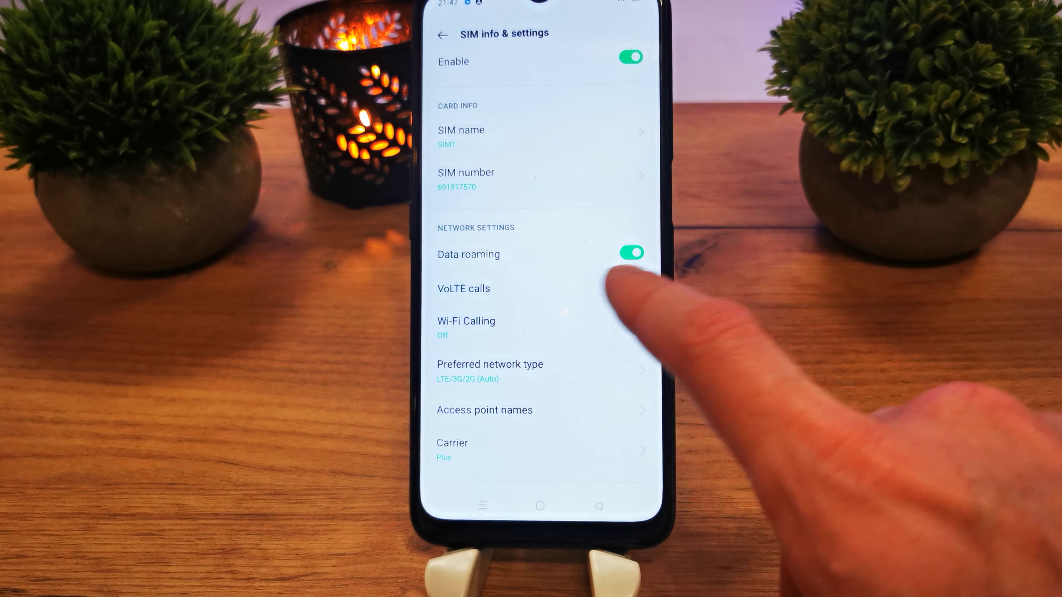